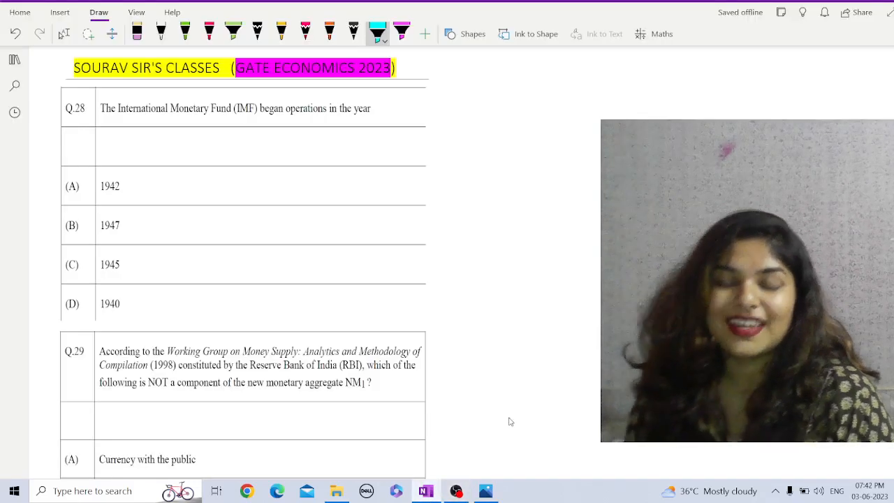
mouse_move(500, 471)
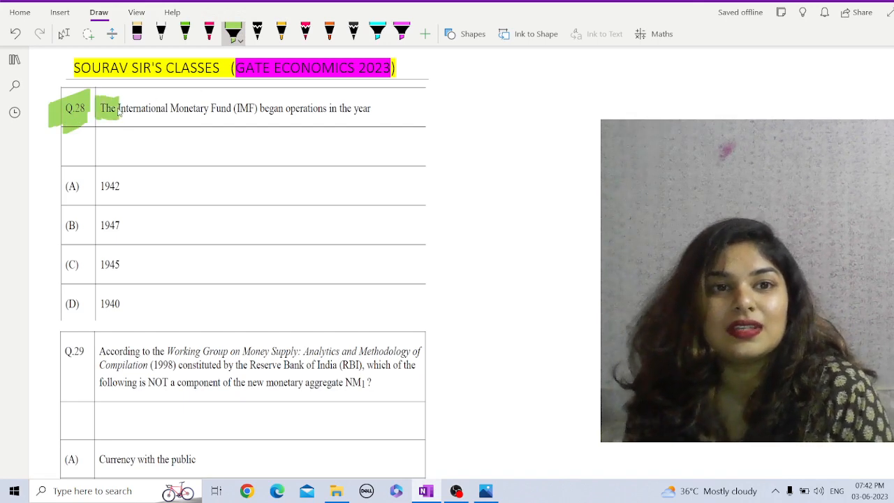
- Highlight Q.28 in green and circle option C, 1945, with an arrow in orange
left_click_drag(118, 109, 216, 108)
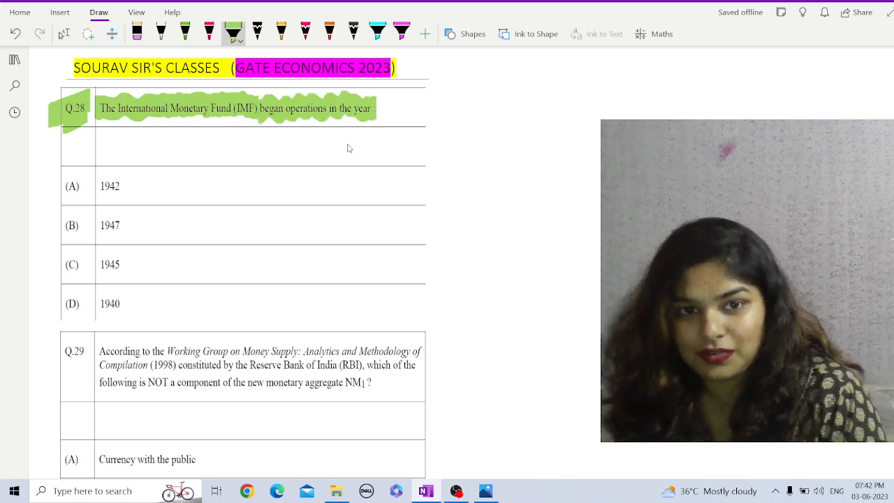
mouse_move(107, 194)
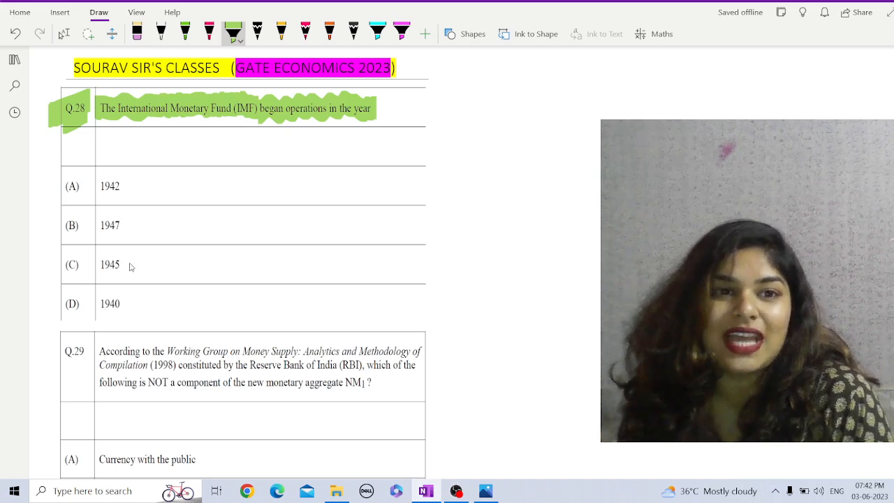
mouse_move(120, 231)
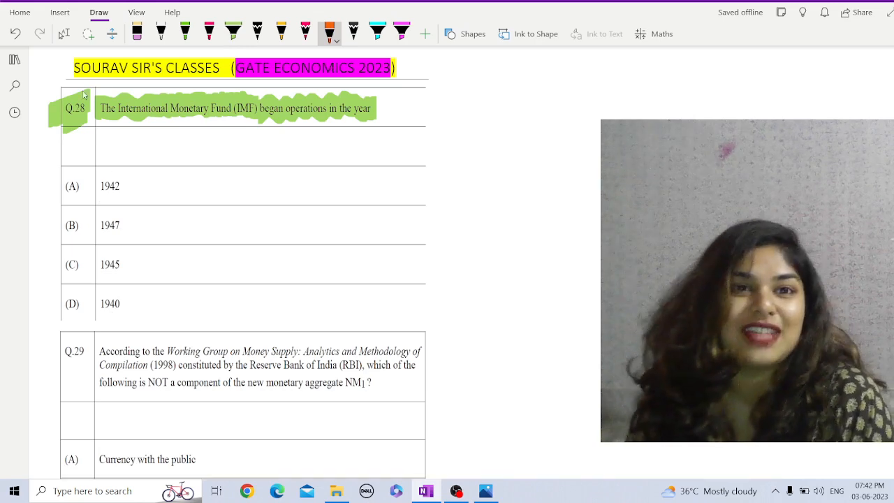
mouse_move(94, 284)
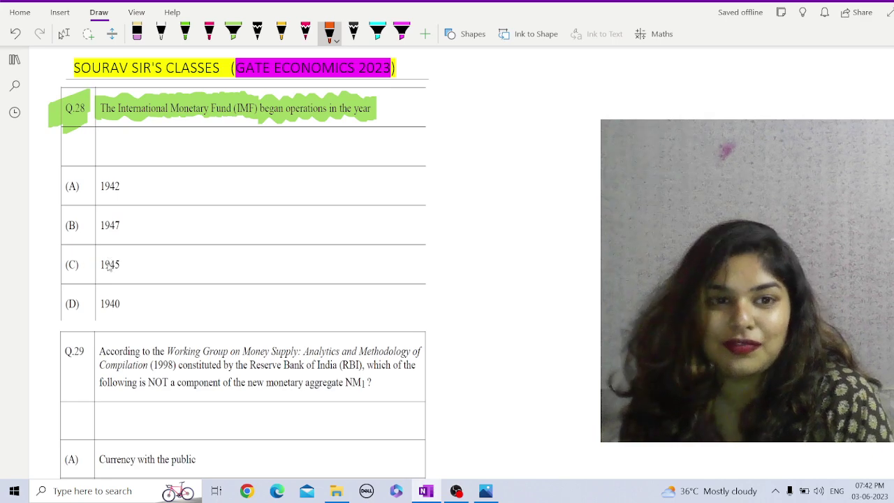
left_click_drag(97, 264, 126, 264)
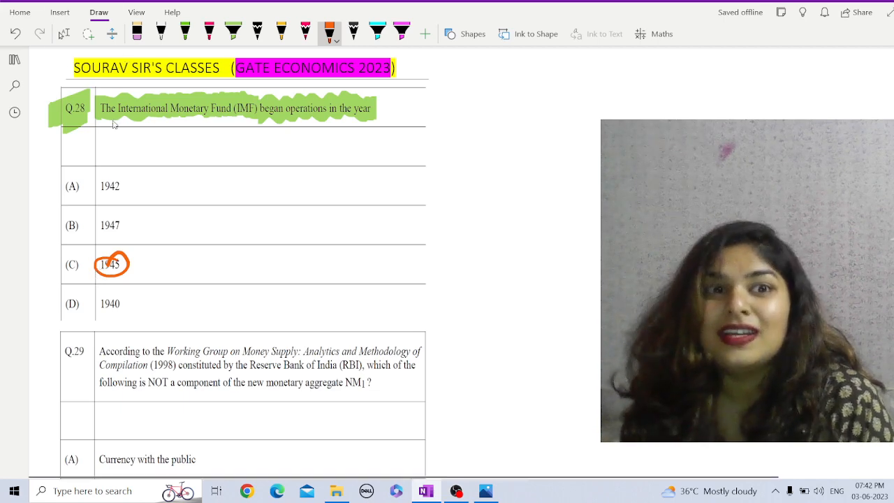
mouse_move(271, 107)
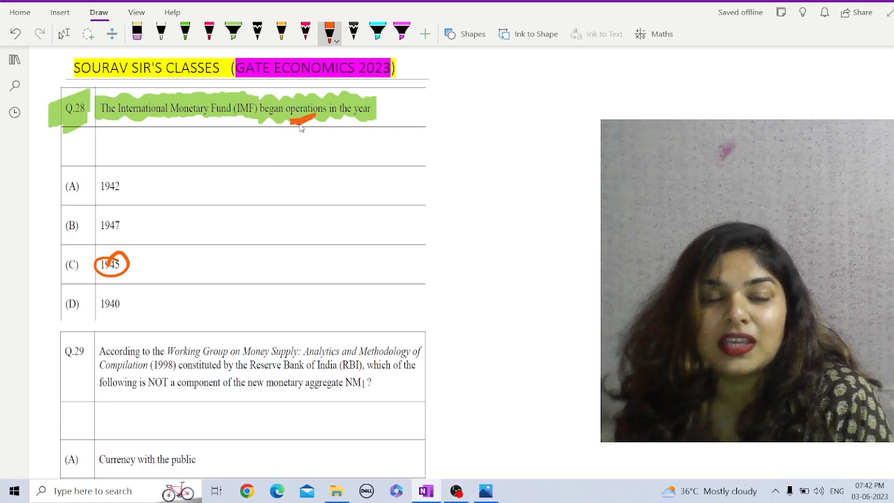
mouse_move(142, 271)
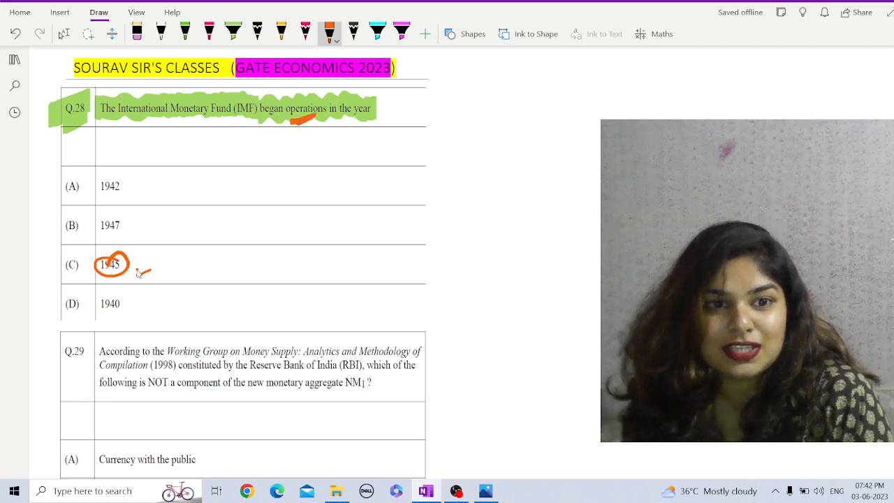
left_click_drag(136, 271, 203, 251)
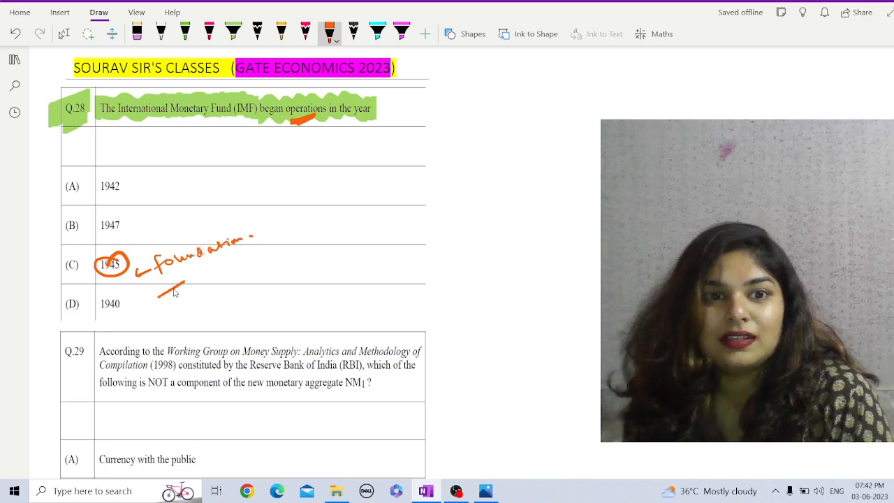
- Note 1945 as IMF's foundation, circle 'operations', and mark option B, 1947, correct
left_click_drag(175, 290, 258, 230)
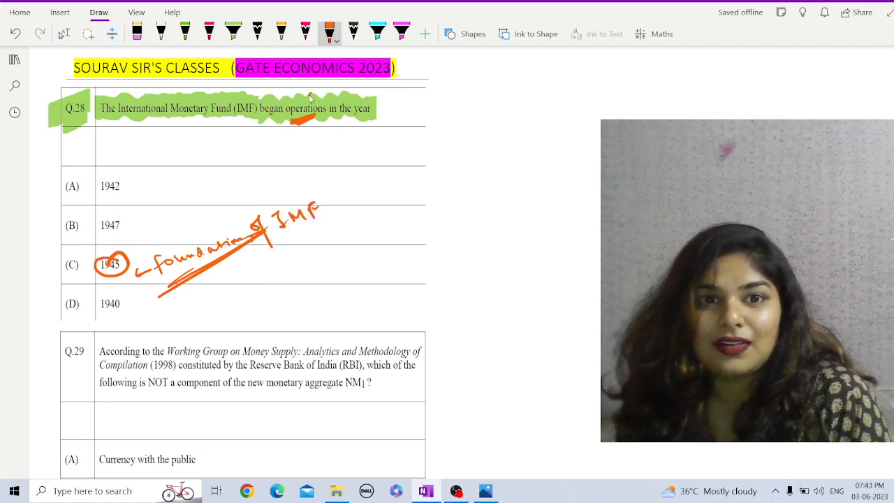
left_click_drag(286, 112, 336, 108)
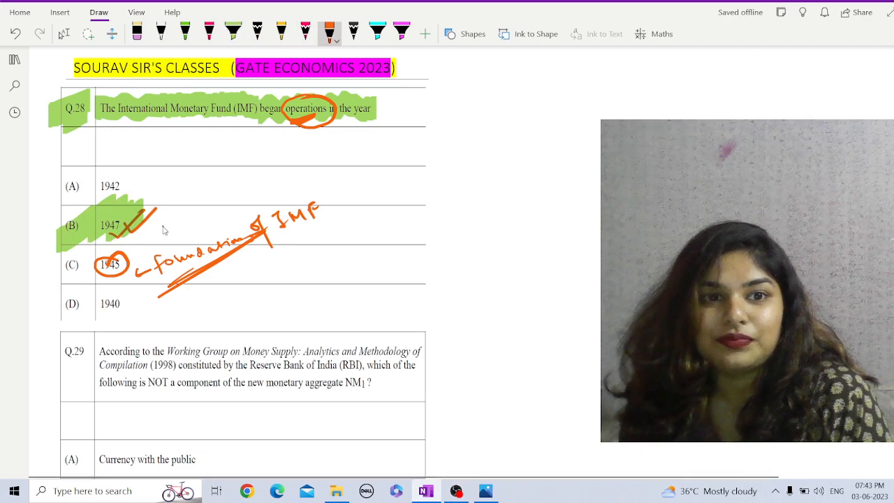
left_click_drag(157, 233, 220, 210)
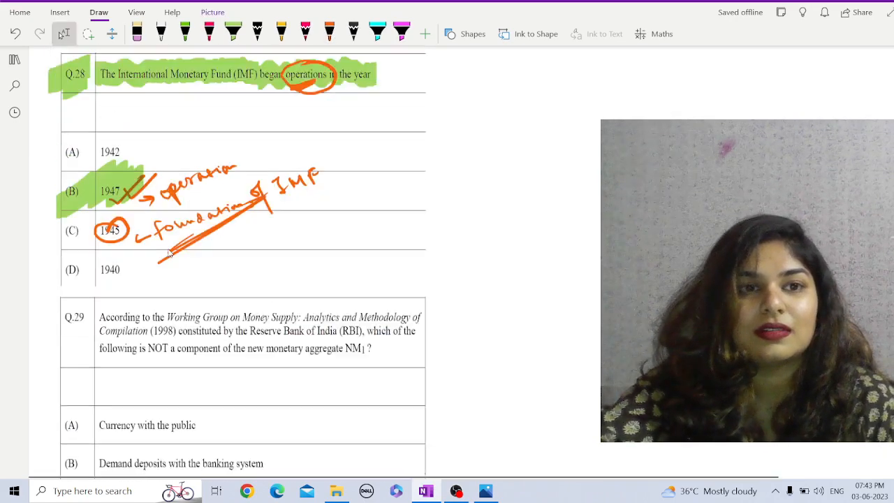
- Highlight the full Q.29 question text in cyan
scroll("down", 3)
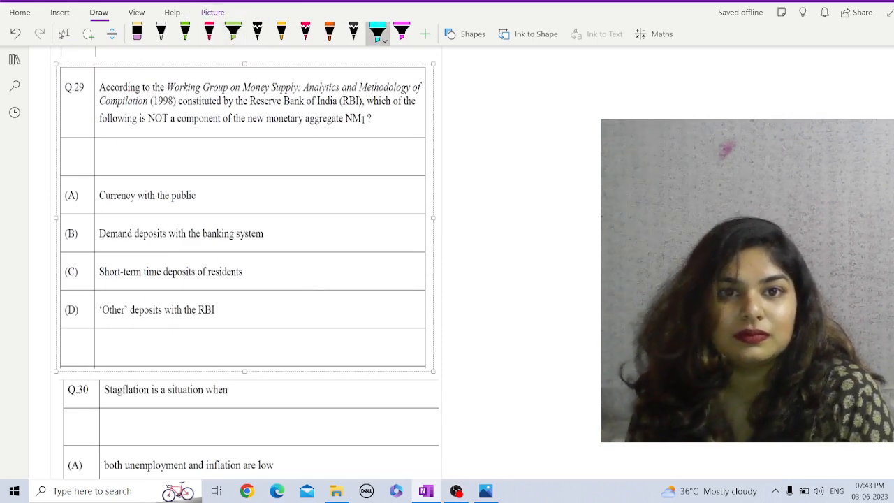
left_click_drag(168, 86, 244, 86)
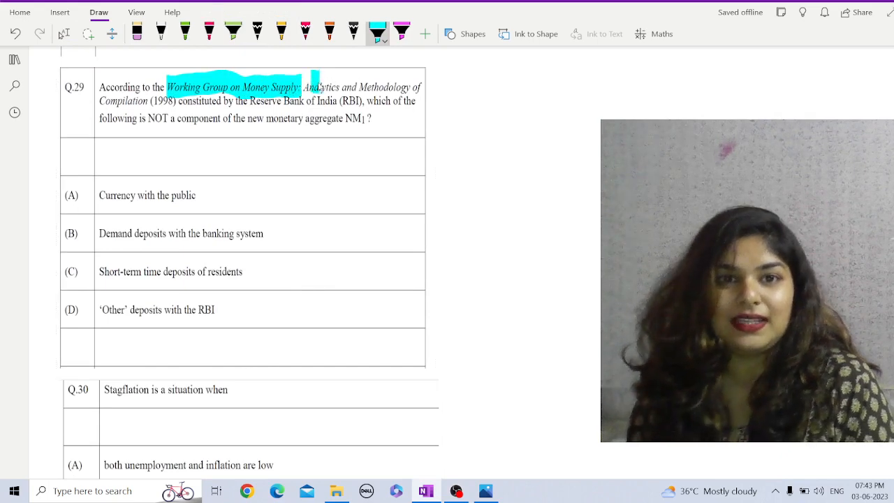
left_click_drag(301, 87, 148, 102)
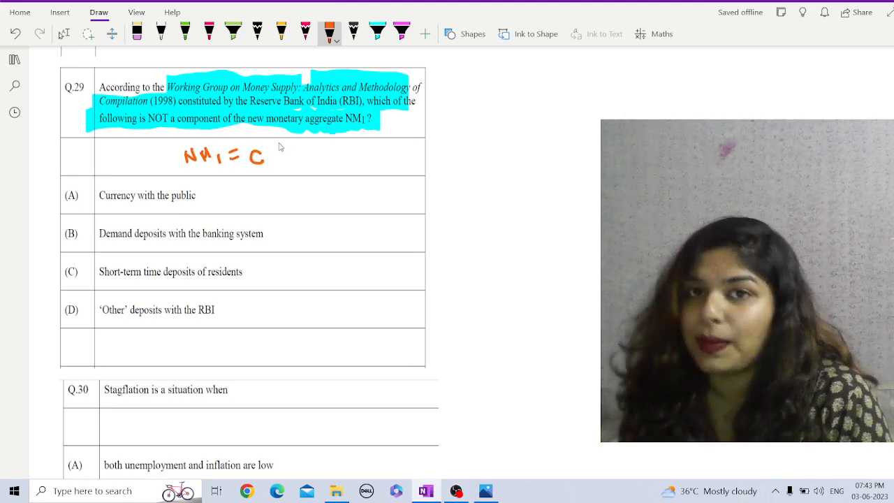
- Write NM1 = C+DD+OD below Q.29 and highlight option C, short-term time deposits
left_click_drag(269, 154, 293, 155)
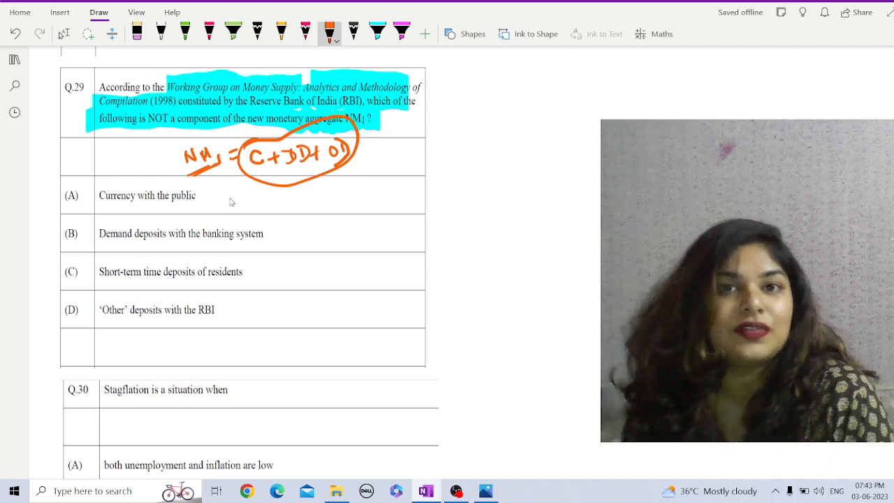
mouse_move(206, 210)
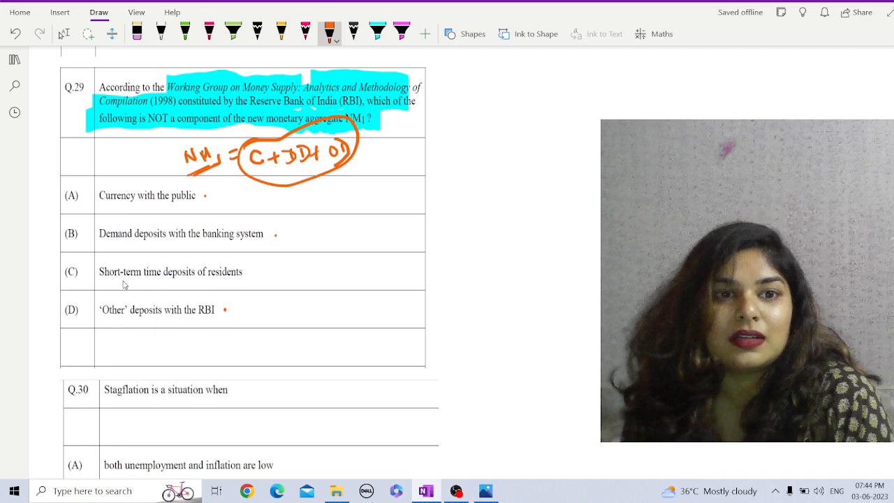
left_click_drag(122, 284, 230, 262)
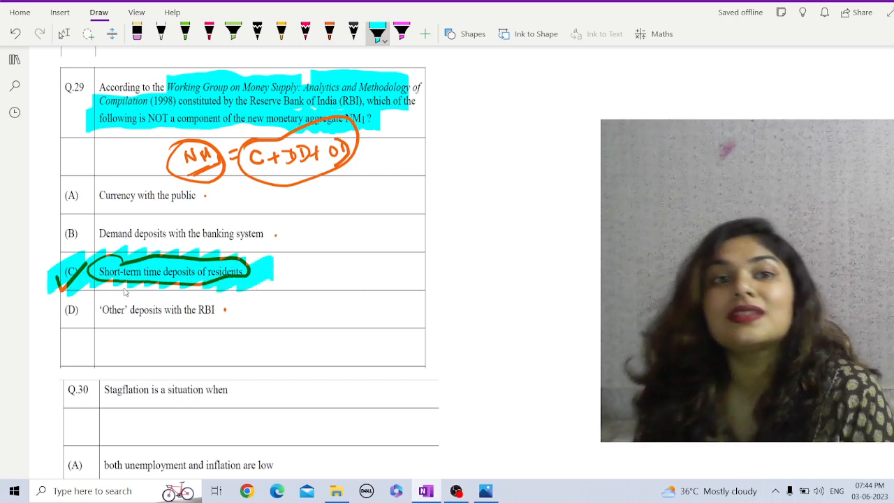
mouse_move(106, 298)
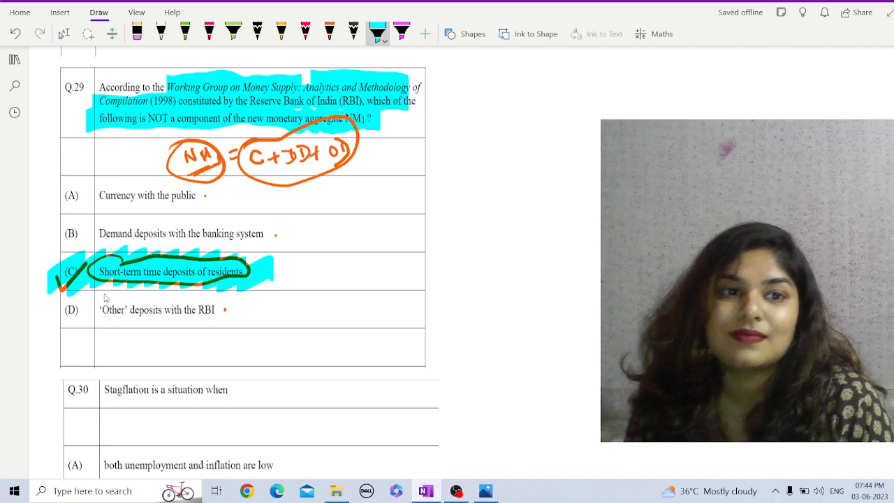
mouse_move(246, 390)
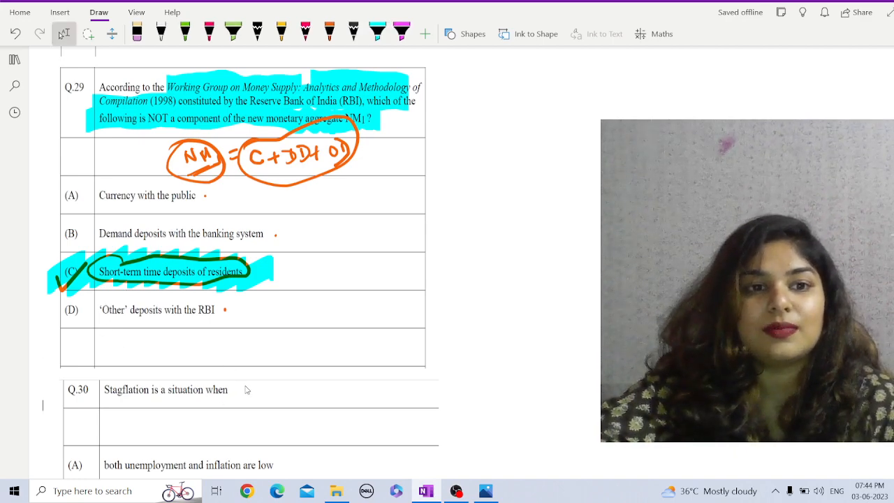
scroll("down", 3)
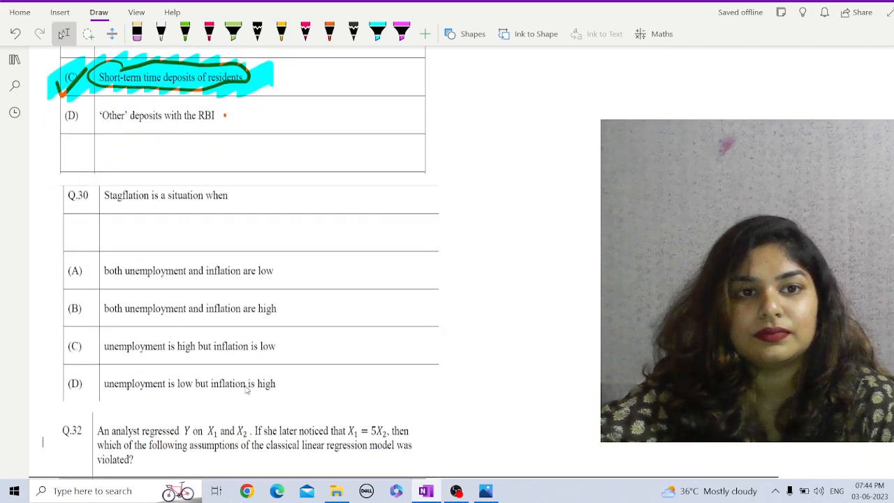
- Highlight 'Stagflation' in Q.30 and write 'stagnation + inflation' beneath it
scroll("down", 3)
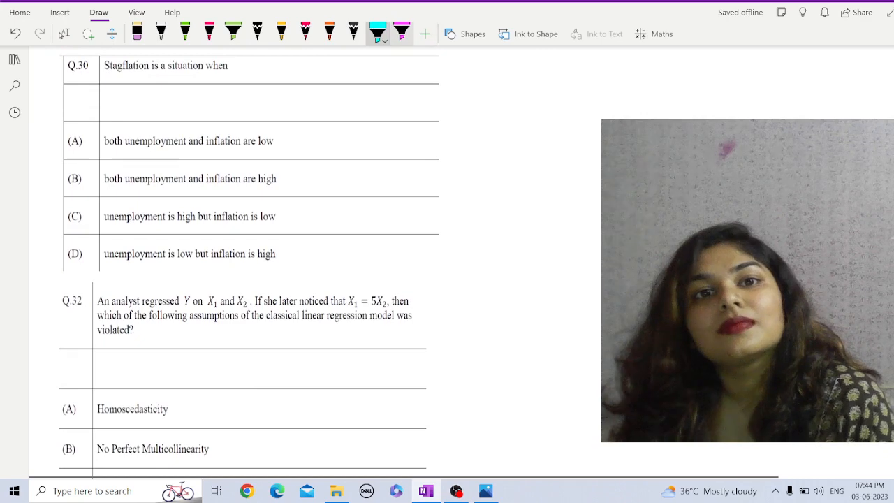
left_click_drag(103, 65, 161, 66)
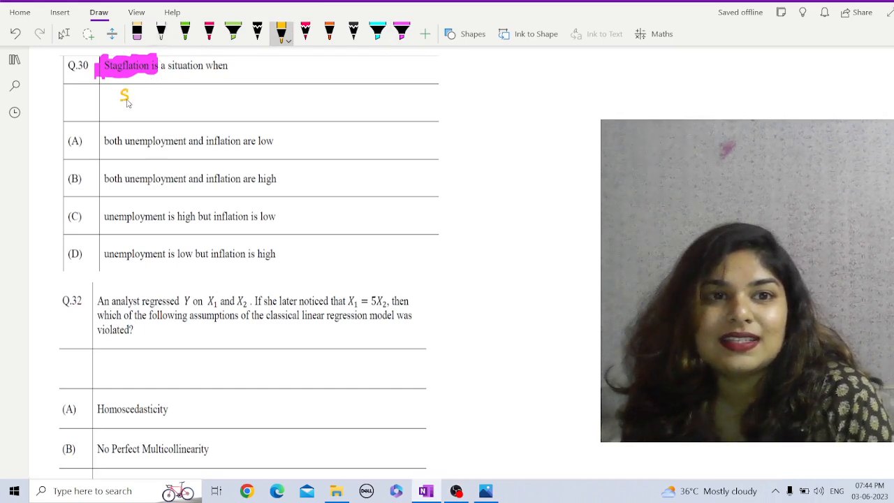
left_click_drag(120, 102, 153, 94)
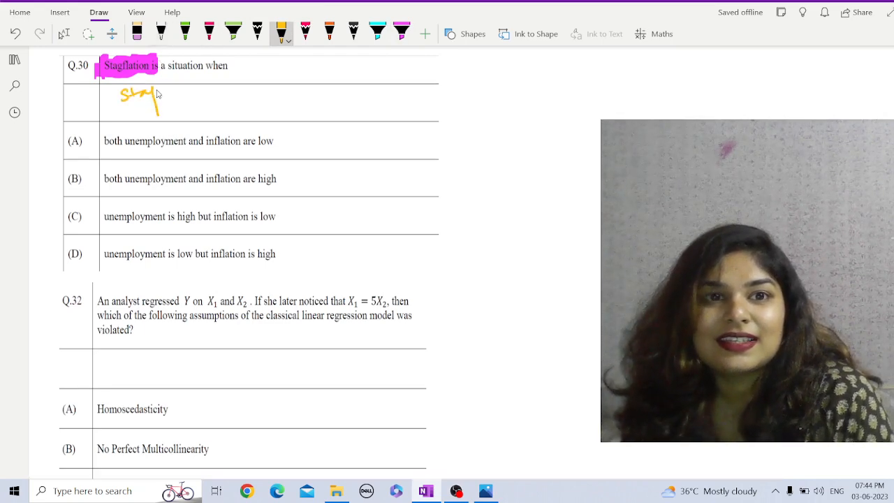
left_click_drag(153, 97, 209, 95)
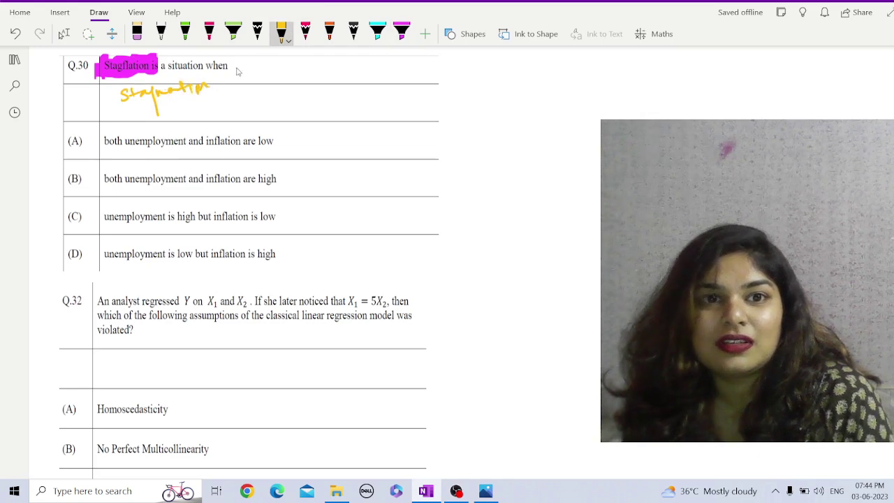
left_click_drag(209, 94, 258, 84)
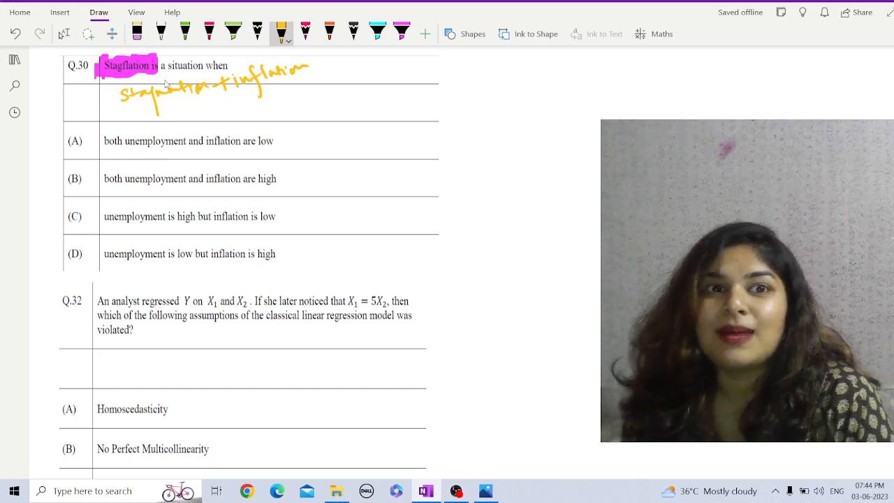
mouse_move(140, 111)
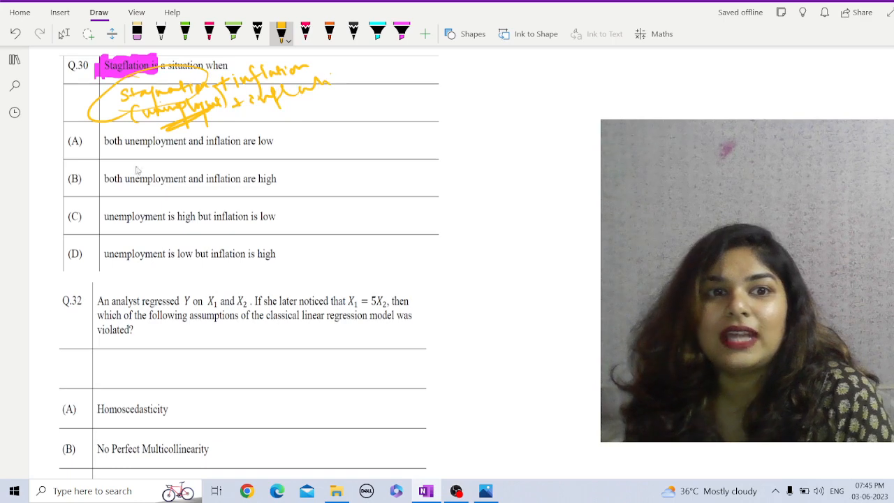
- Underline unemployment and inflation in option B, then tick and circle it
left_click_drag(105, 188, 276, 180)
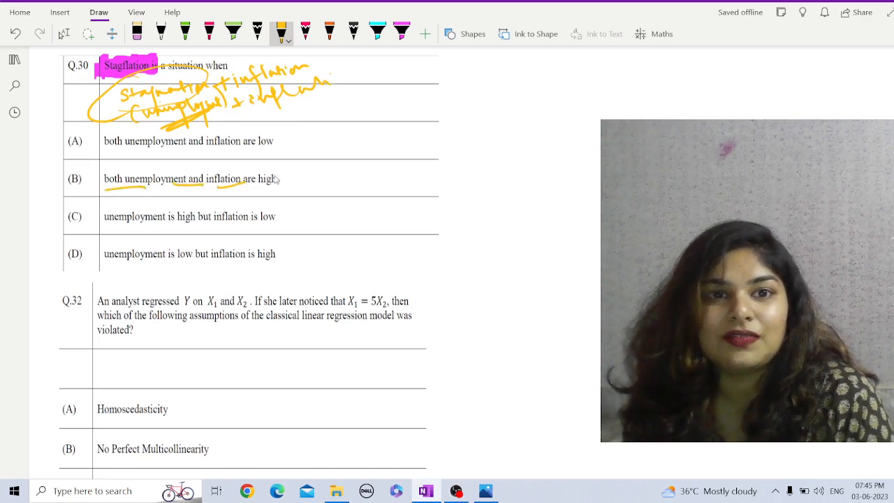
left_click_drag(104, 186, 286, 175)
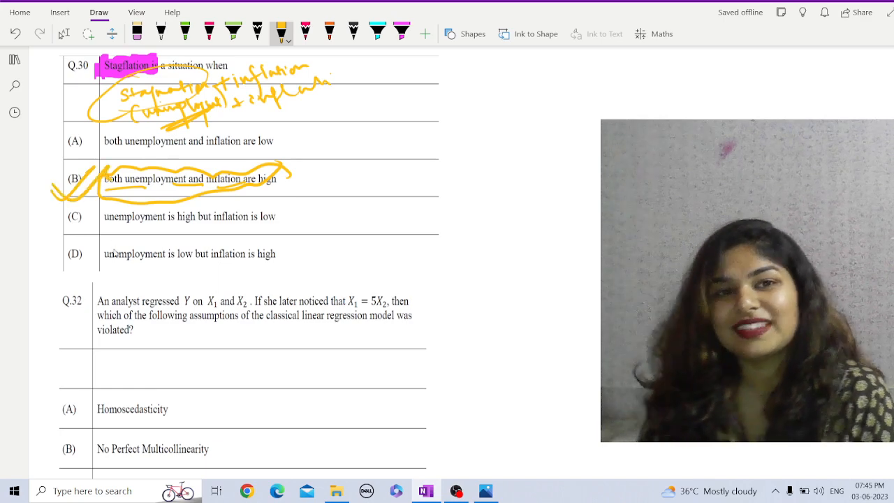
mouse_move(153, 331)
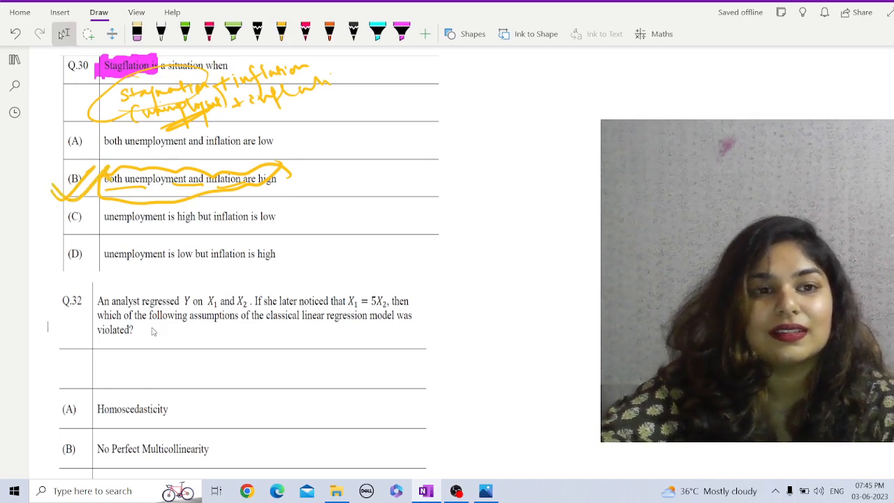
- Scroll to Q.32 and highlight its key phrases in green
scroll("down", 3)
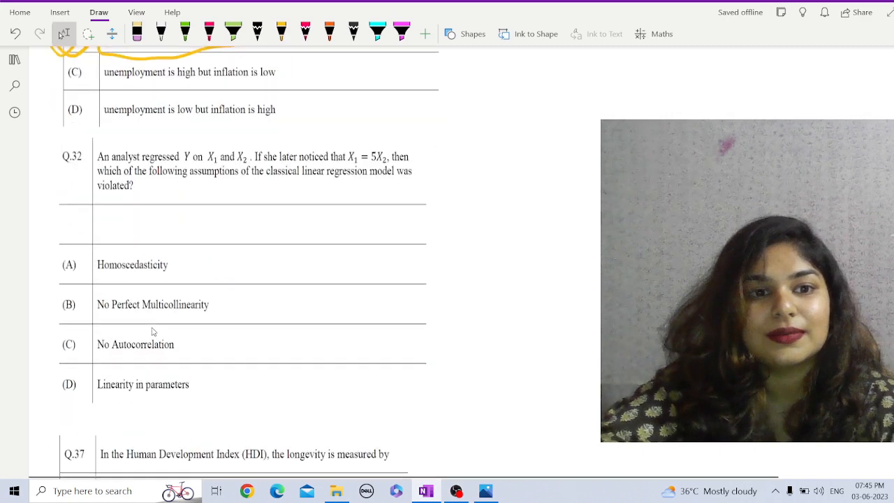
scroll("down", 3)
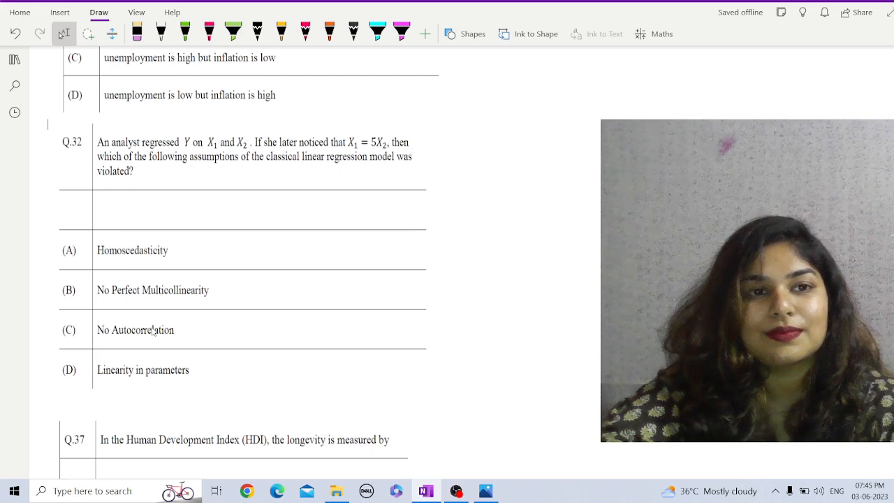
scroll("down", 3)
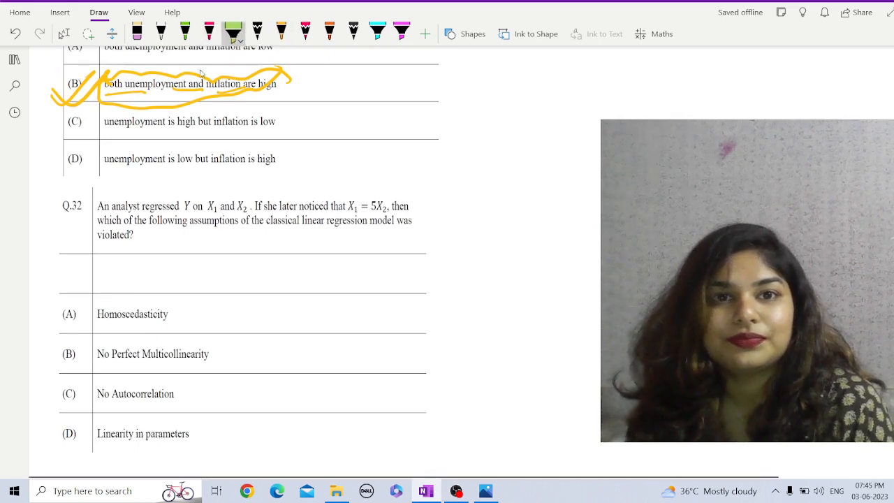
left_click_drag(100, 205, 172, 206)
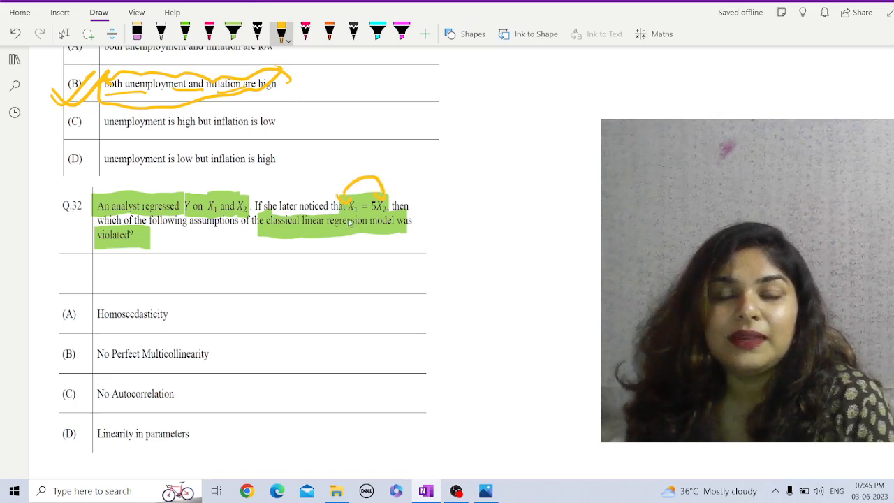
mouse_move(225, 258)
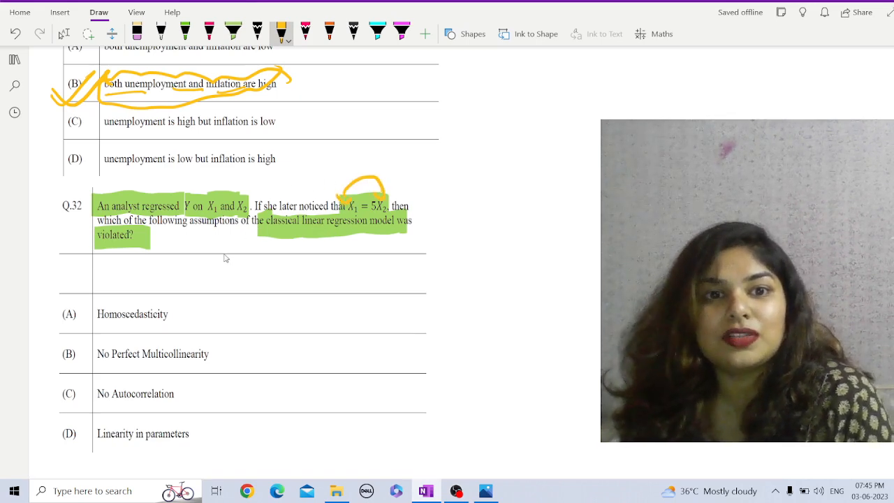
- Write 'problem of multicollinearity' under Q.32 and add a boxed covariance note beside option B
left_click_drag(216, 241, 276, 252)
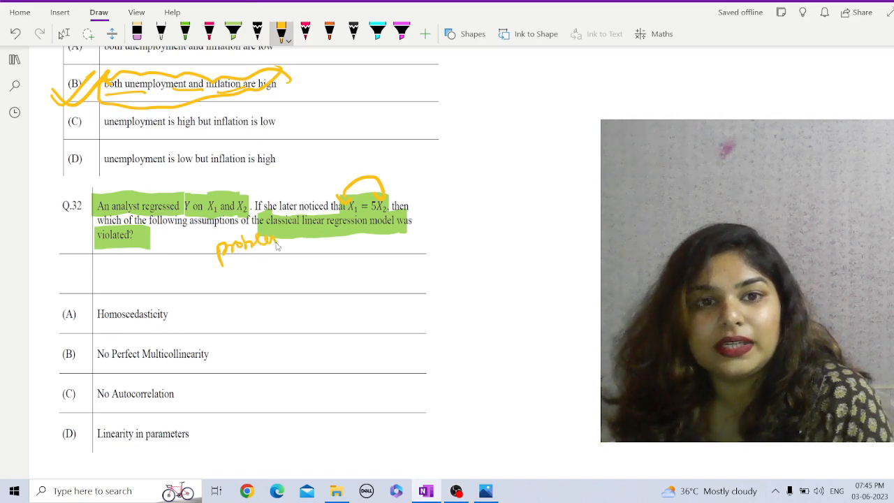
left_click_drag(272, 251, 279, 272)
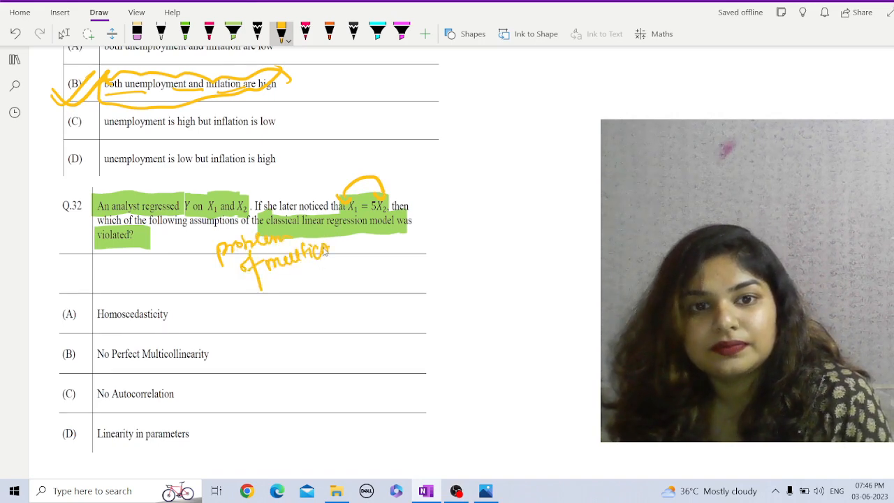
left_click_drag(329, 251, 377, 237)
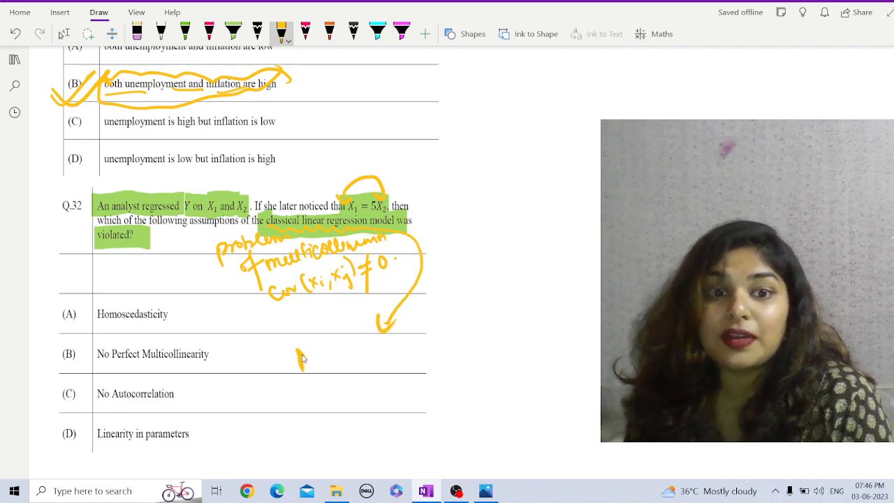
left_click_drag(300, 356, 314, 388)
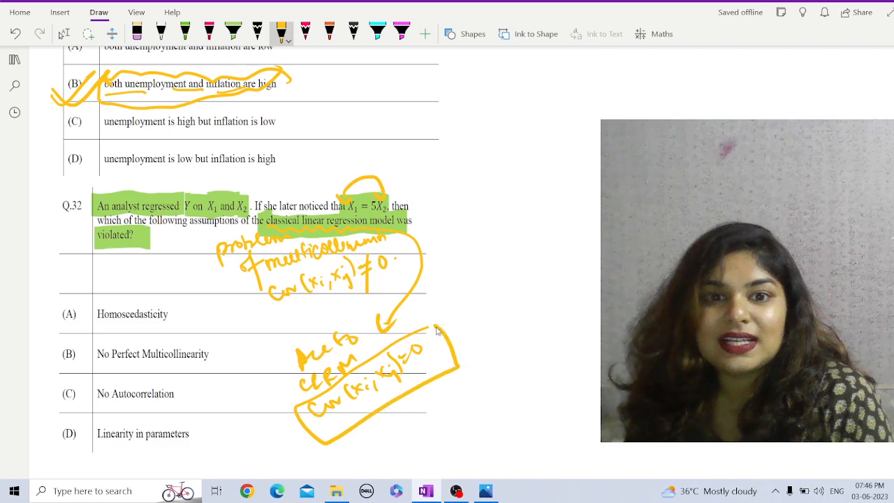
mouse_move(271, 275)
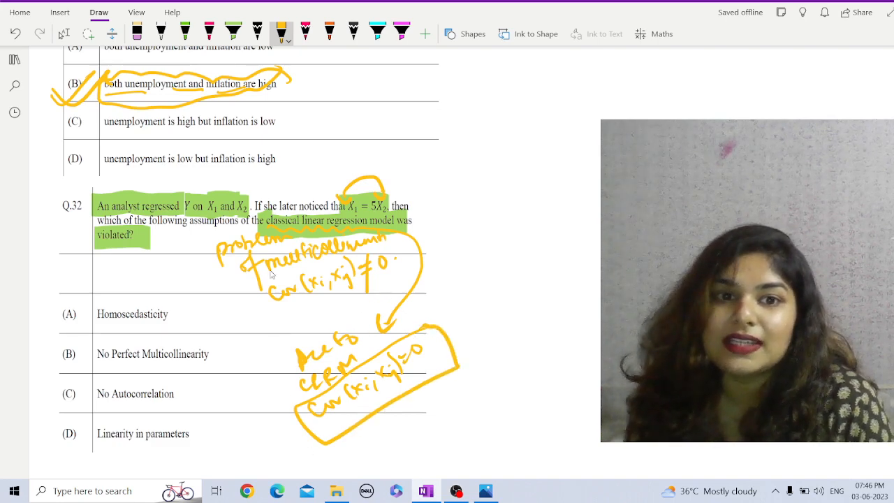